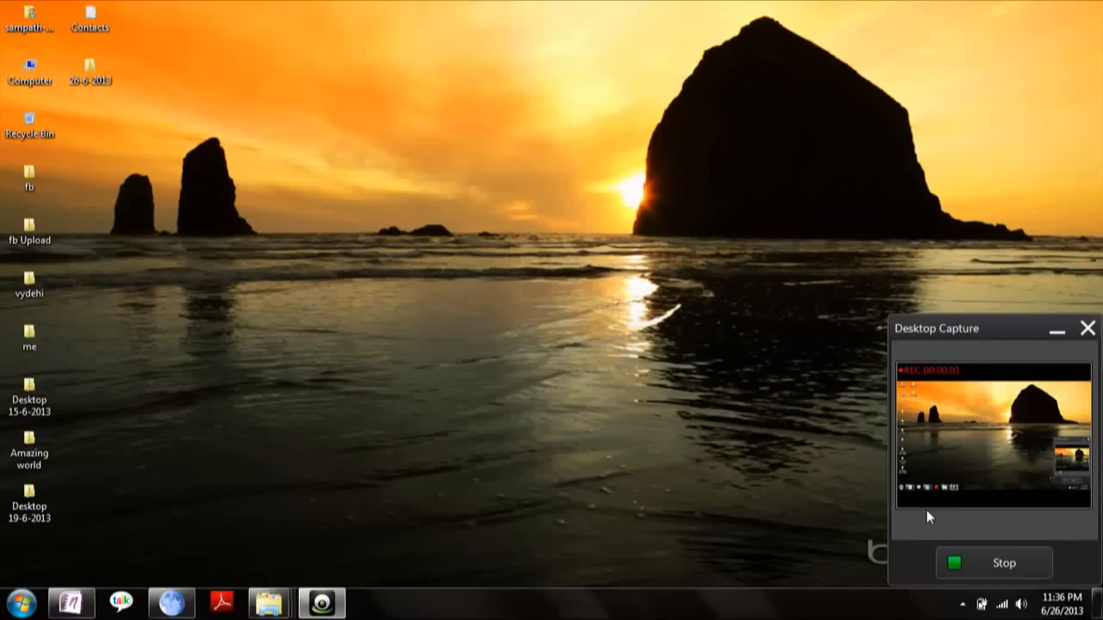
pyautogui.moveTo(289, 259)
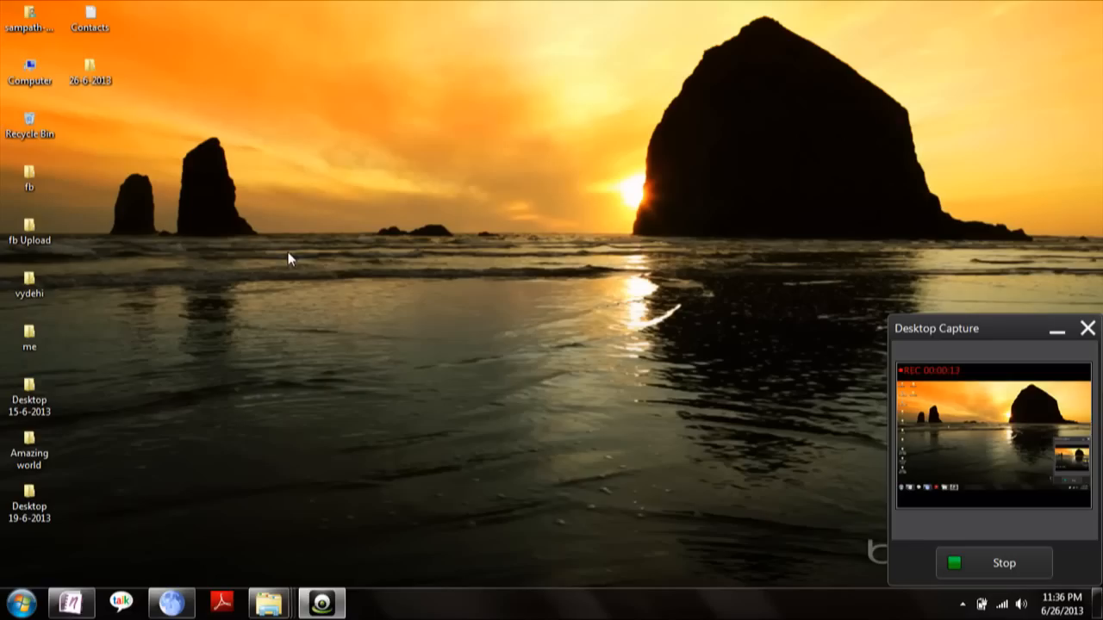
pyautogui.moveTo(172, 186)
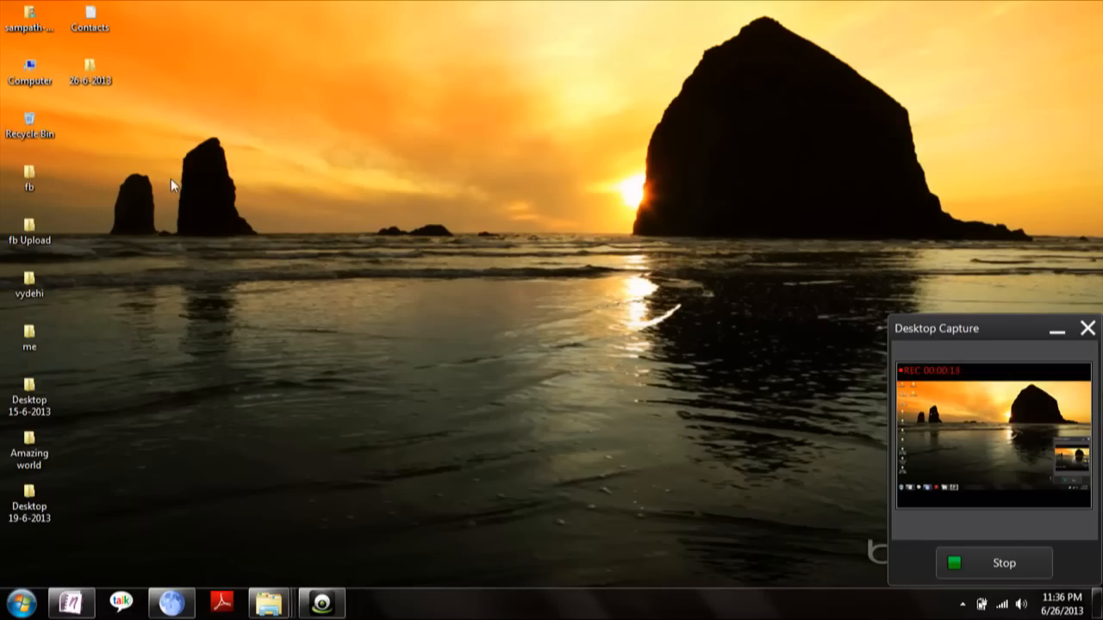
# Create a new Microsoft Office Excel Worksheet on the desktop from the right-click New menu
pyautogui.rightClick(172, 185)
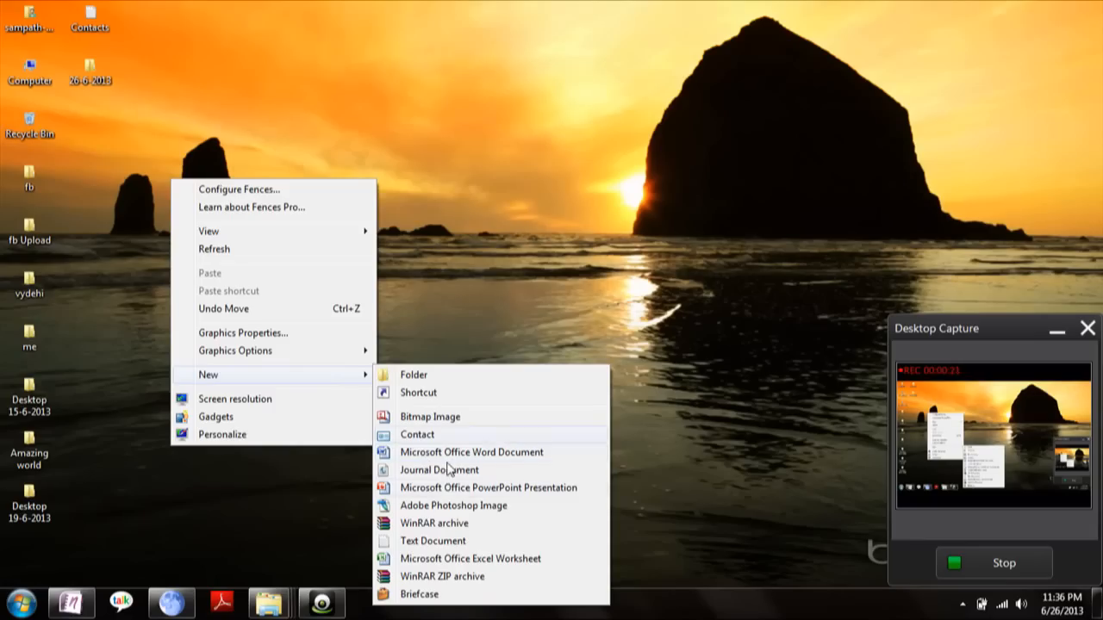
pyautogui.moveTo(440, 558)
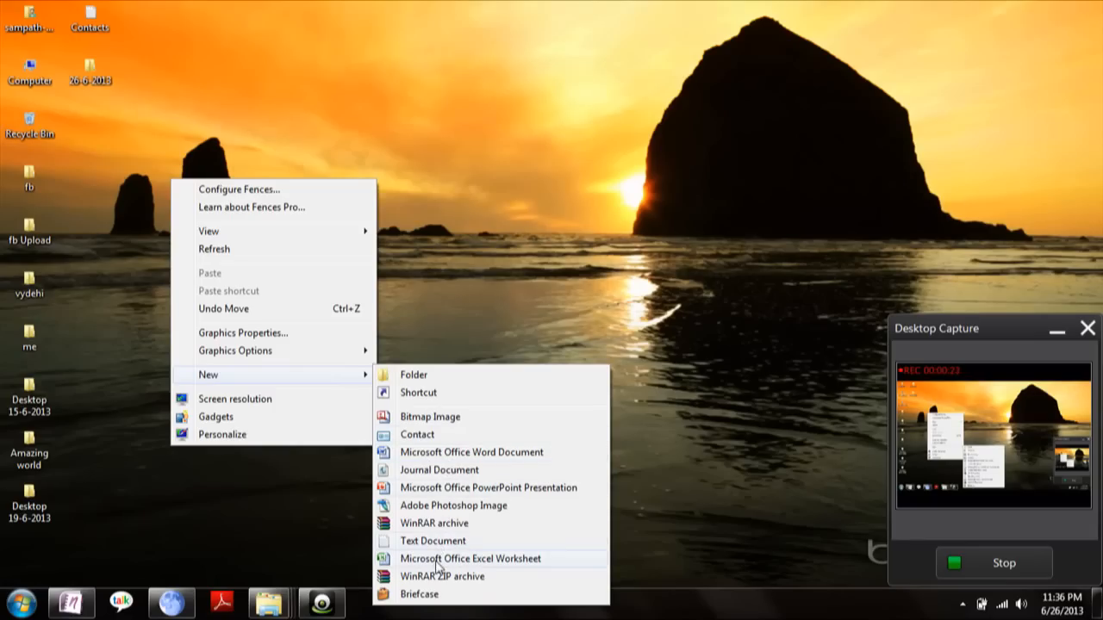
pyautogui.click(470, 558)
pyautogui.write('contacts')
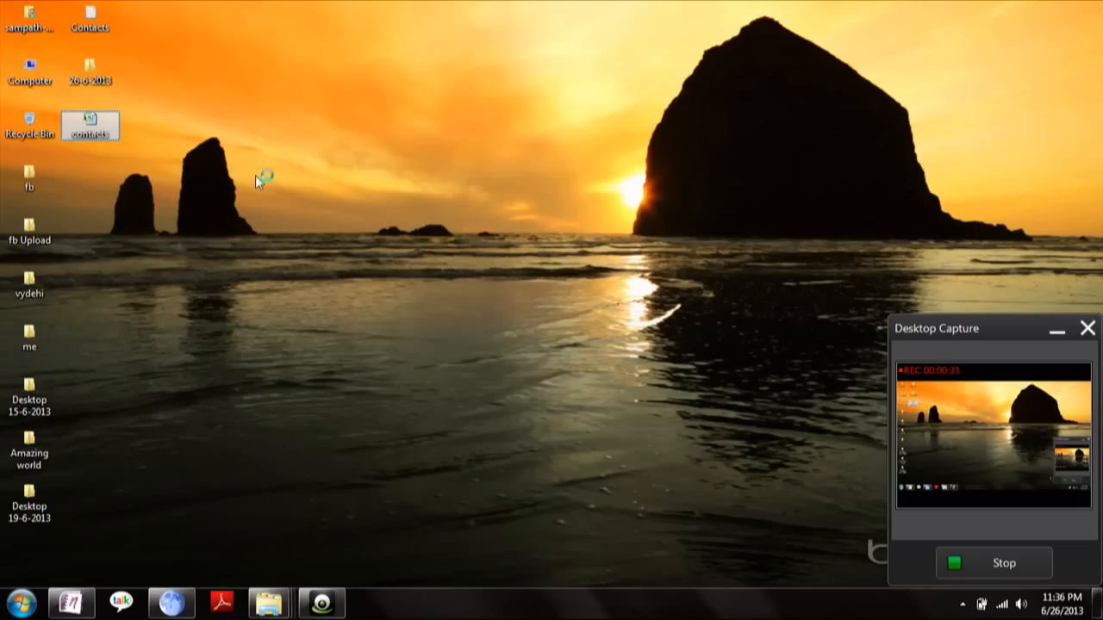
# Launch the contacts workbook and open the Contacts text file from the Desktop into the import wizard
pyautogui.doubleClick(90, 124)
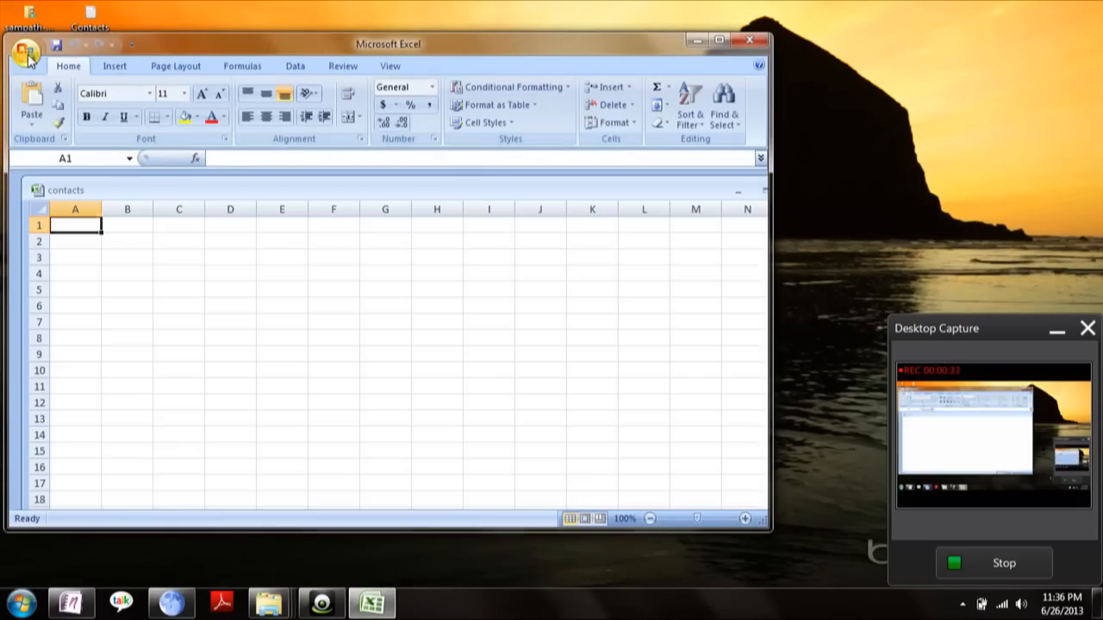
pyautogui.click(24, 52)
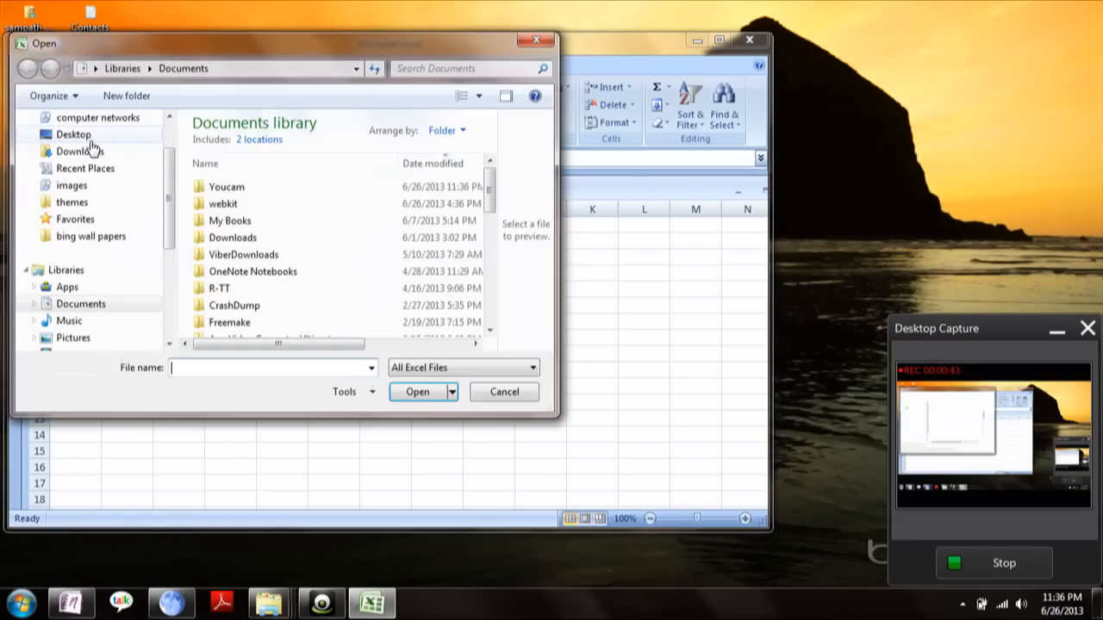
pyautogui.click(72, 134)
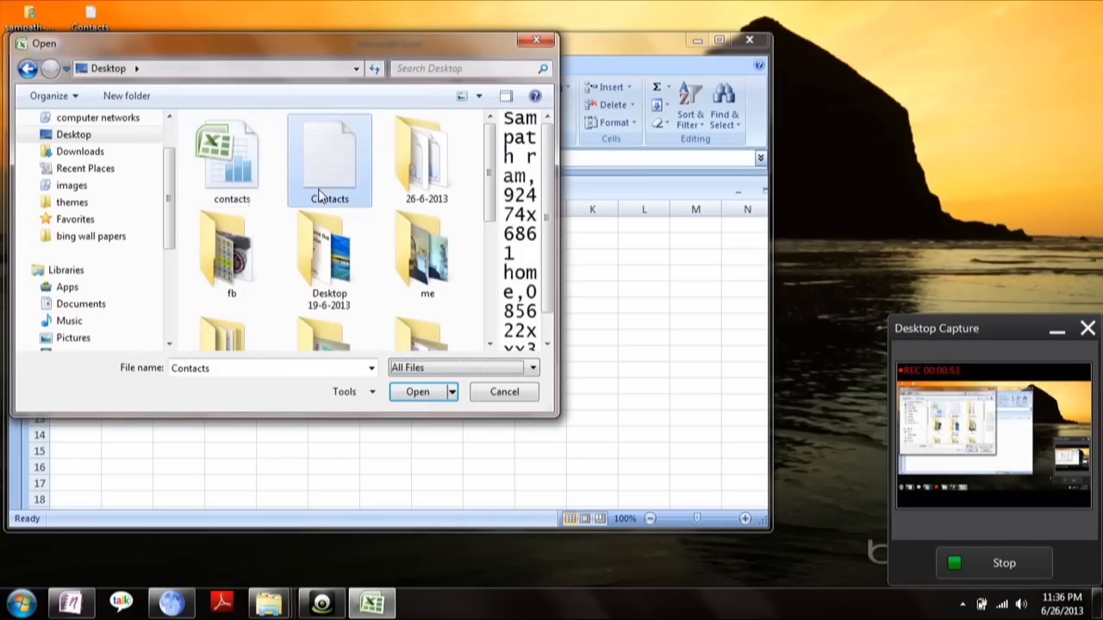
pyautogui.click(417, 391)
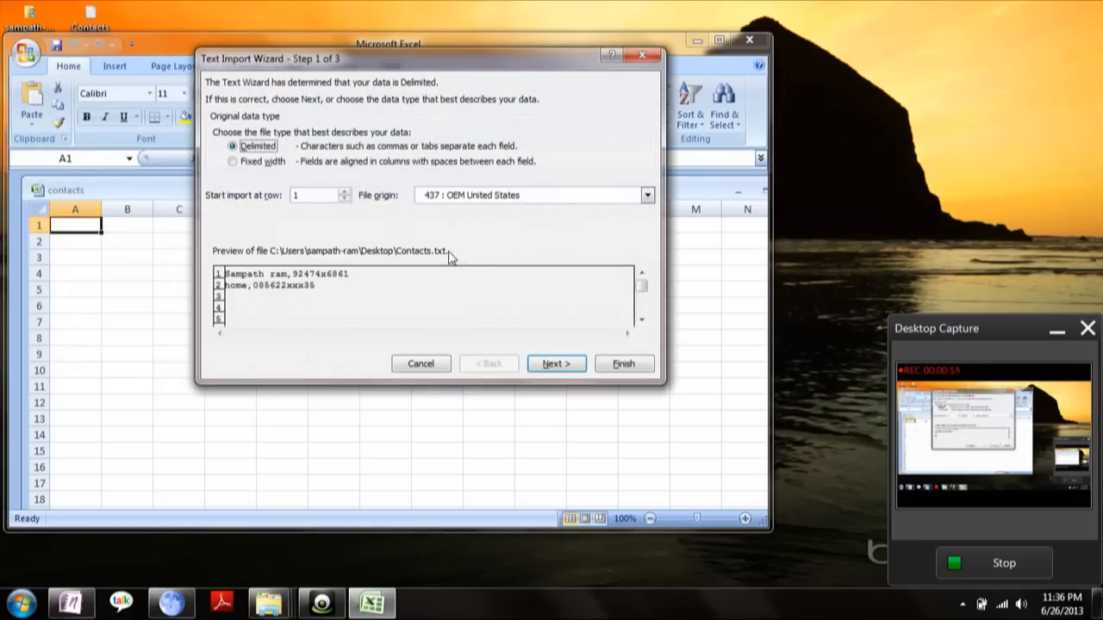
pyautogui.moveTo(293, 277)
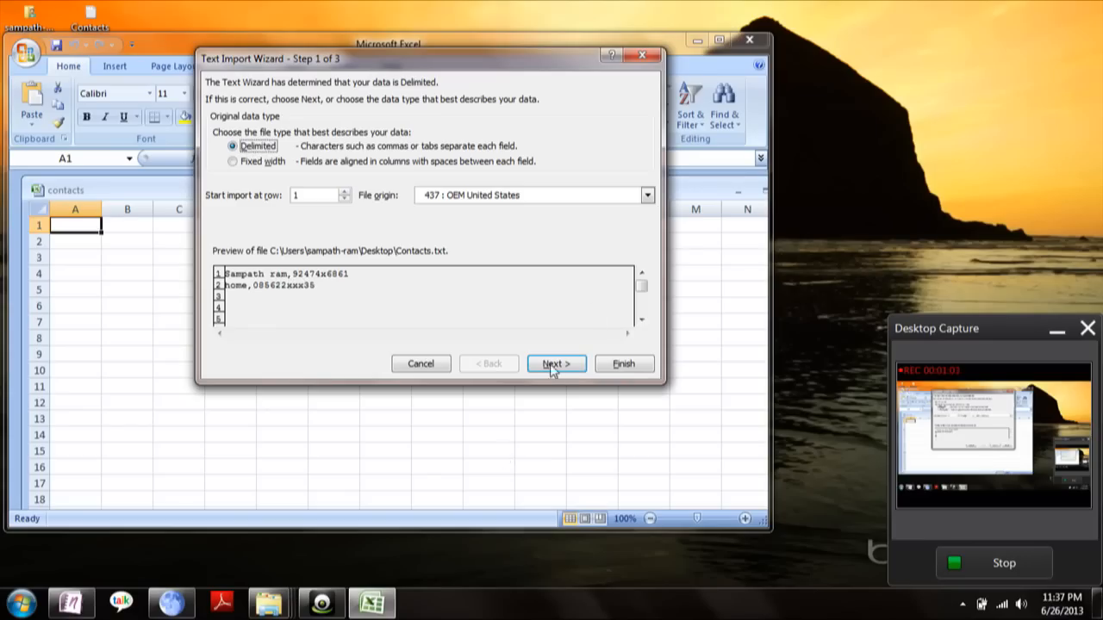
# Run the Text Import Wizard with Comma as the delimiter and finish placing the data into the sheet
pyautogui.click(555, 361)
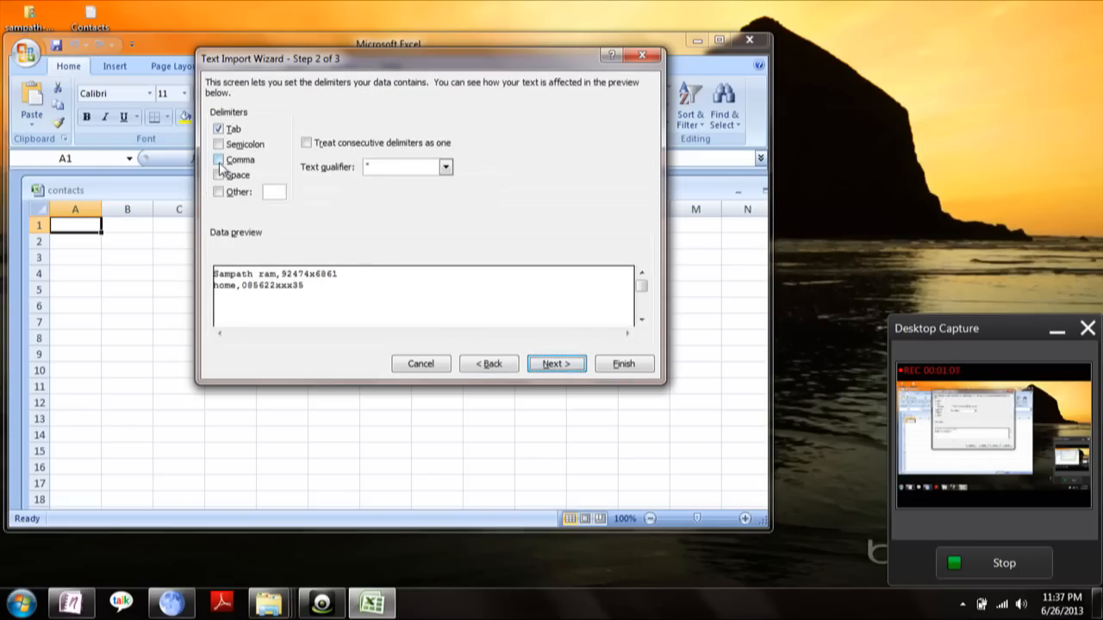
pyautogui.click(217, 159)
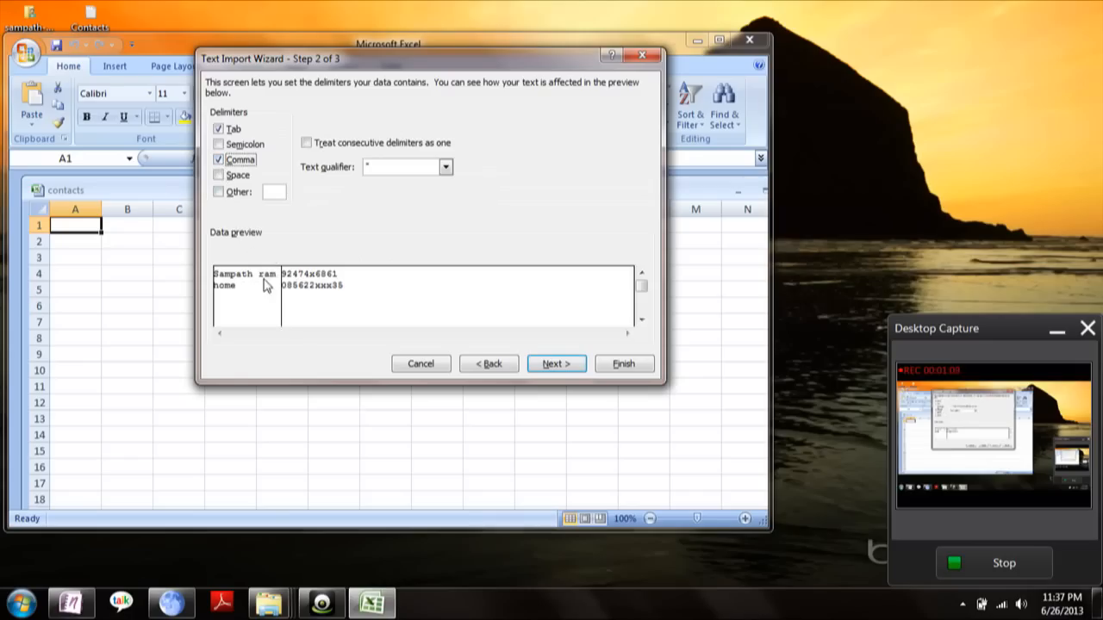
pyautogui.moveTo(327, 304)
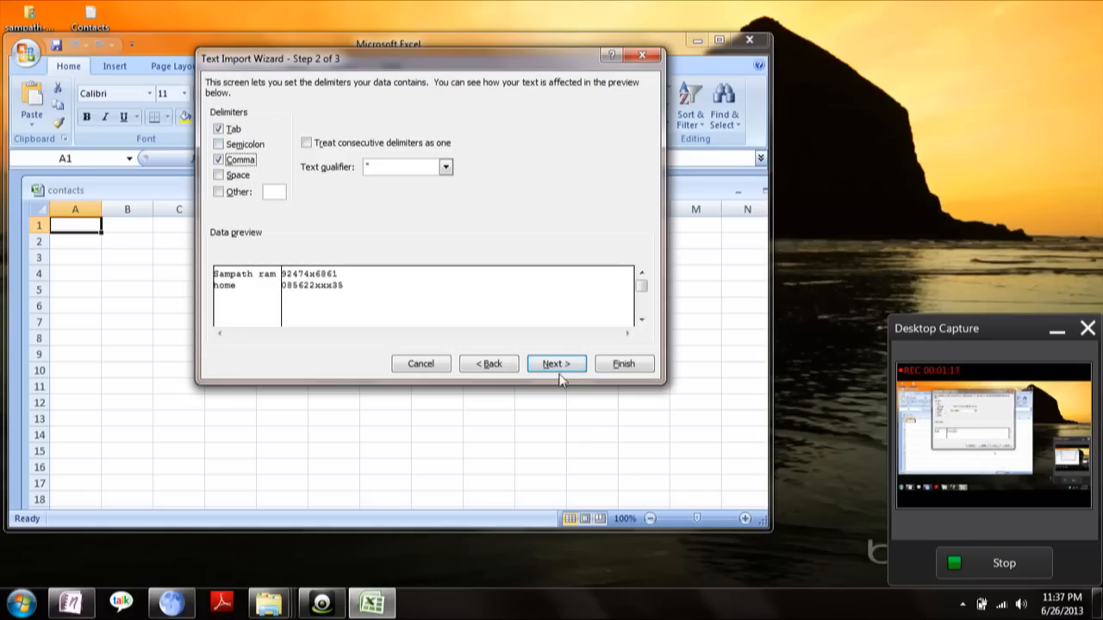
pyautogui.click(555, 362)
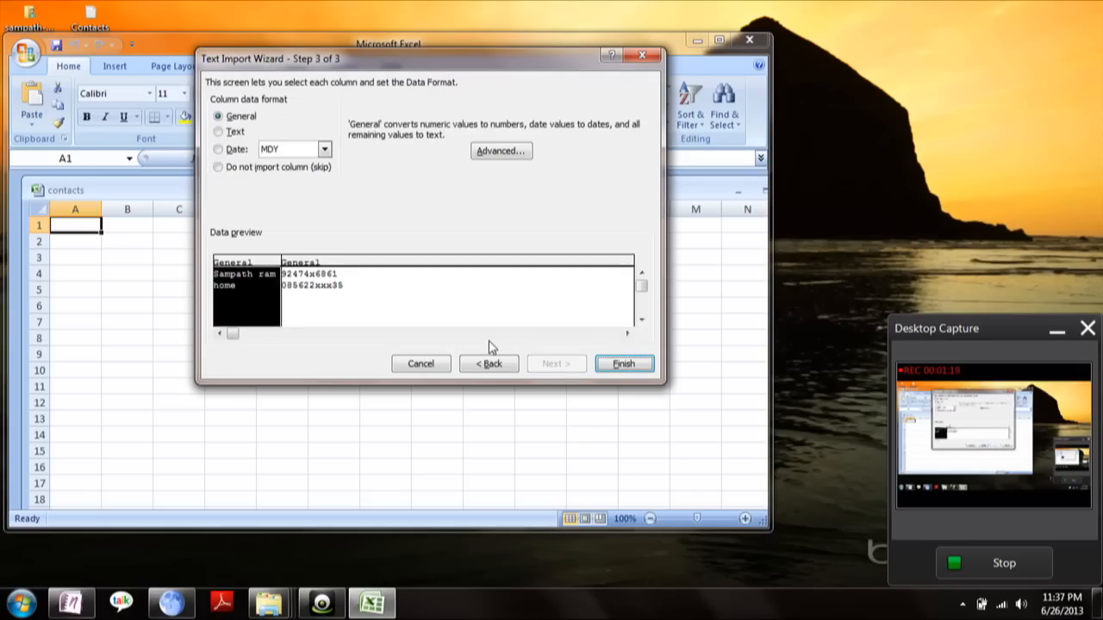
pyautogui.moveTo(272, 290)
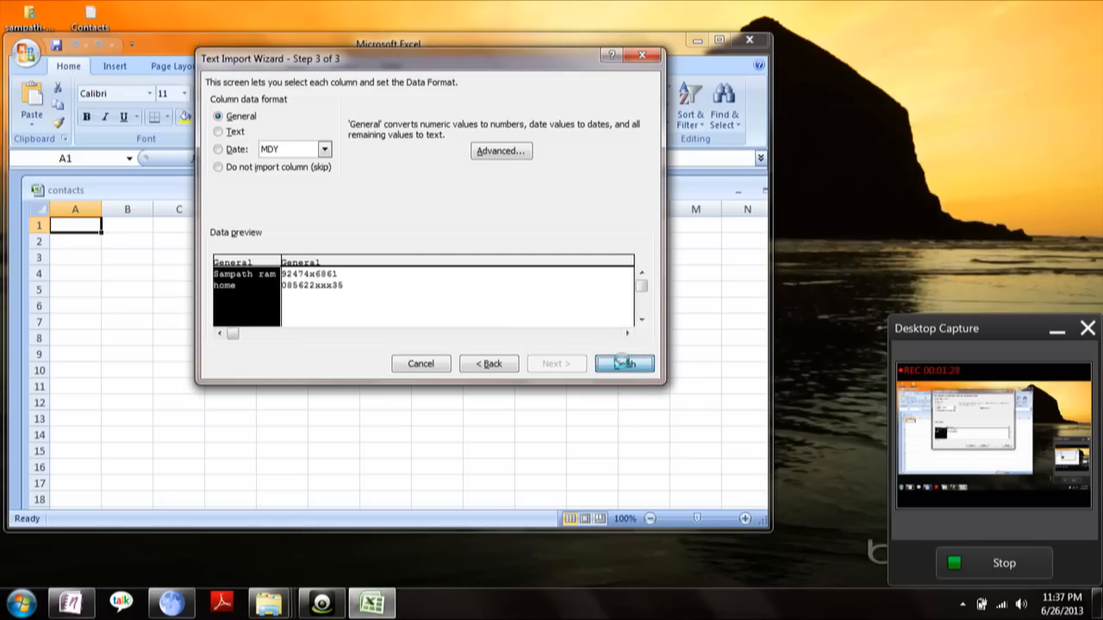
pyautogui.click(624, 362)
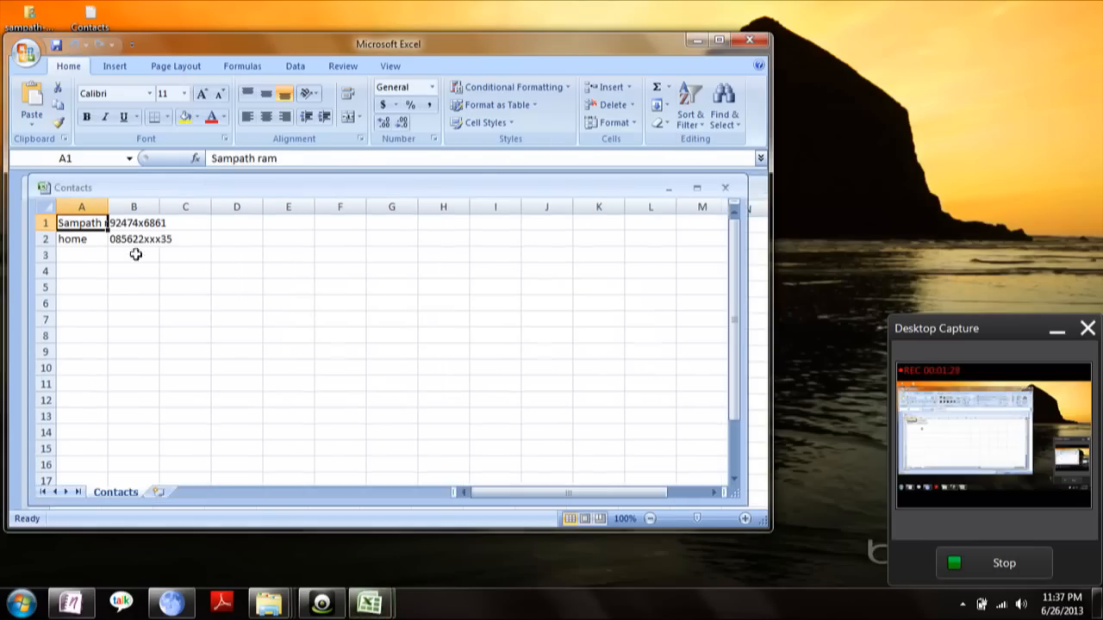
pyautogui.moveTo(99, 246)
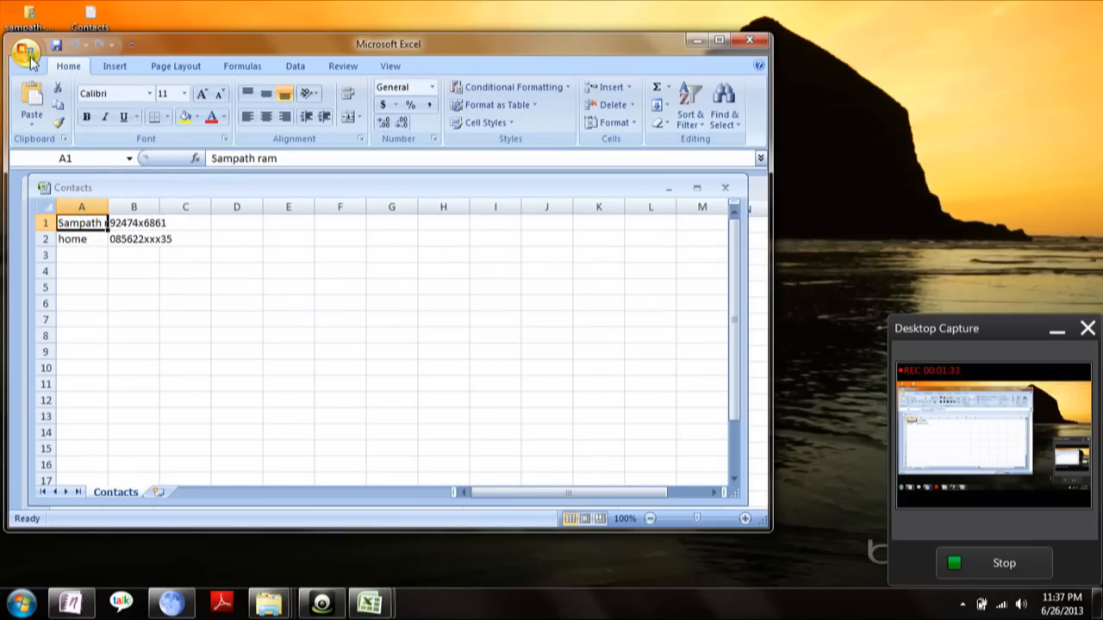
# Bring up Save As via Other Formats and choose CSV (Comma delimited) as the save type
pyautogui.click(25, 52)
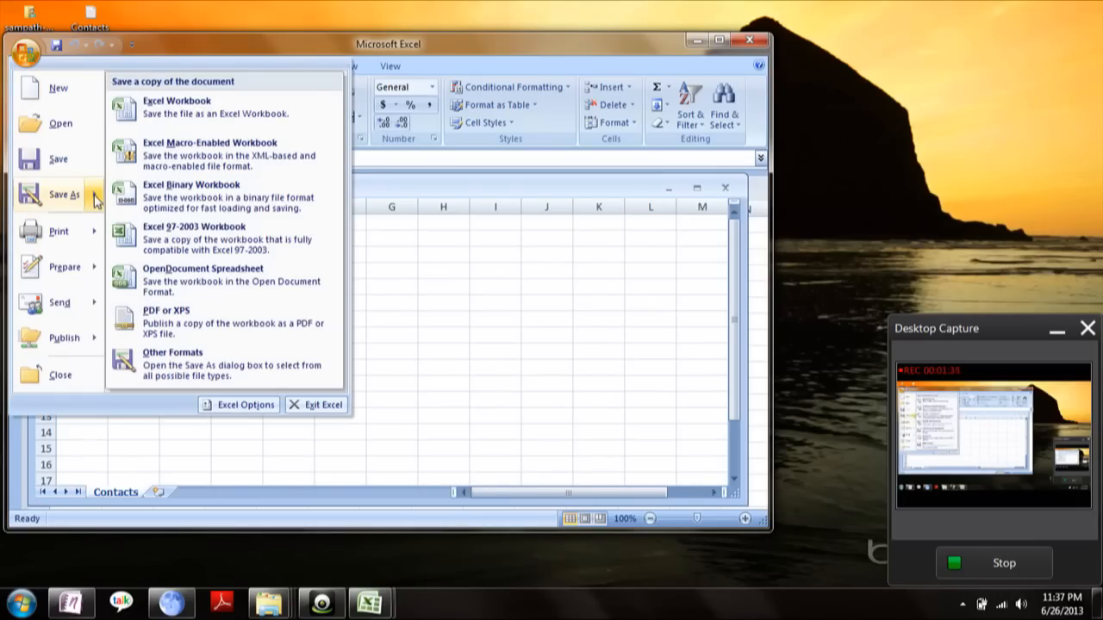
pyautogui.moveTo(200, 325)
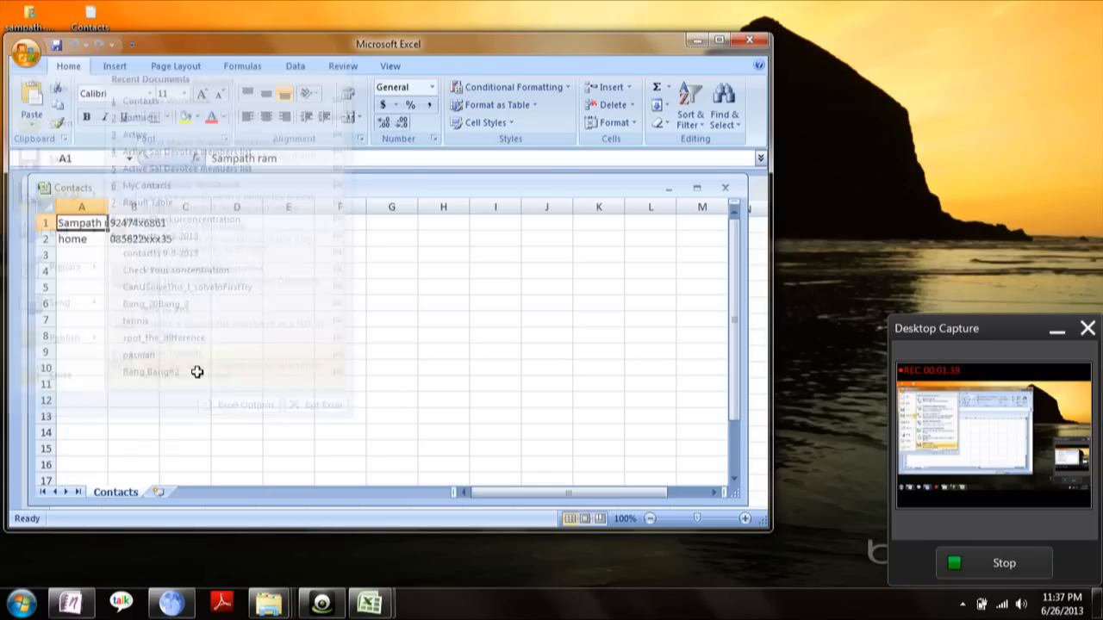
pyautogui.click(160, 328)
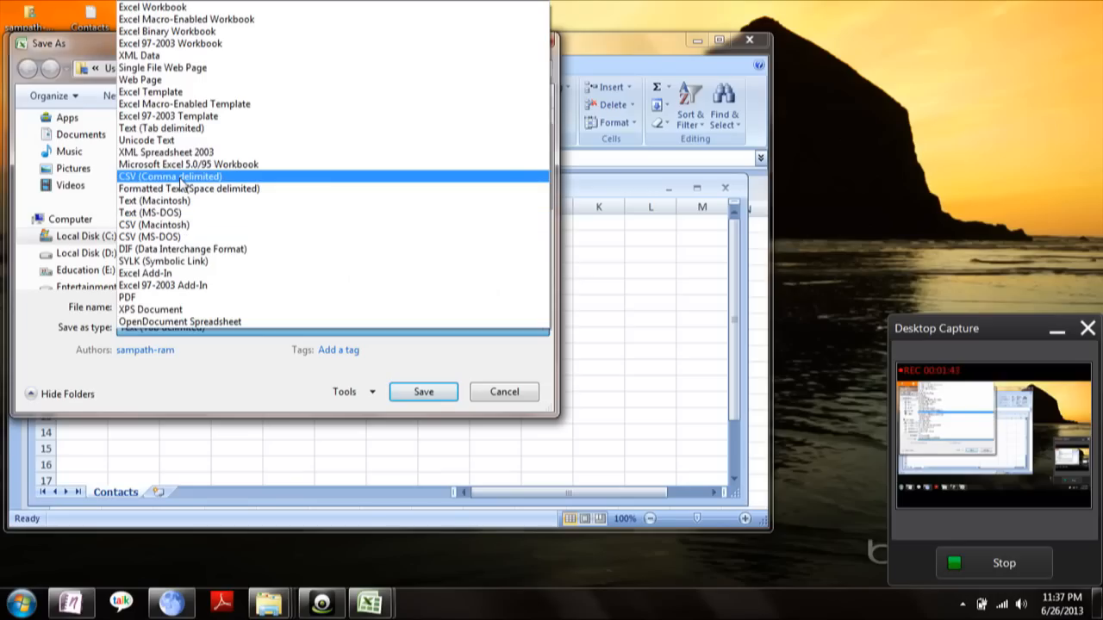
pyautogui.moveTo(206, 186)
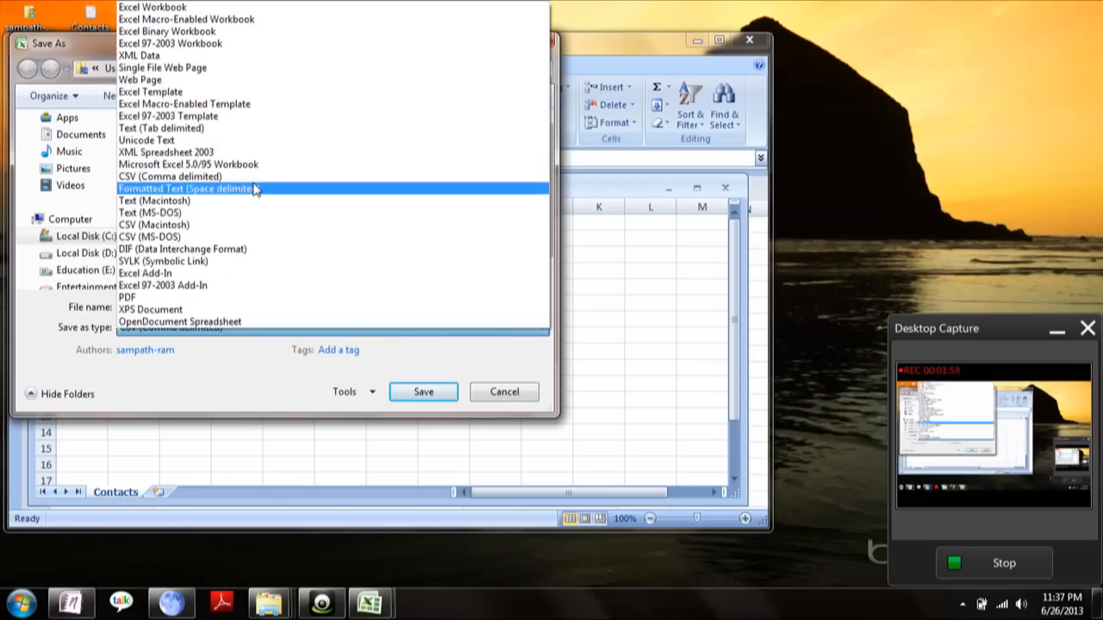
pyautogui.click(169, 176)
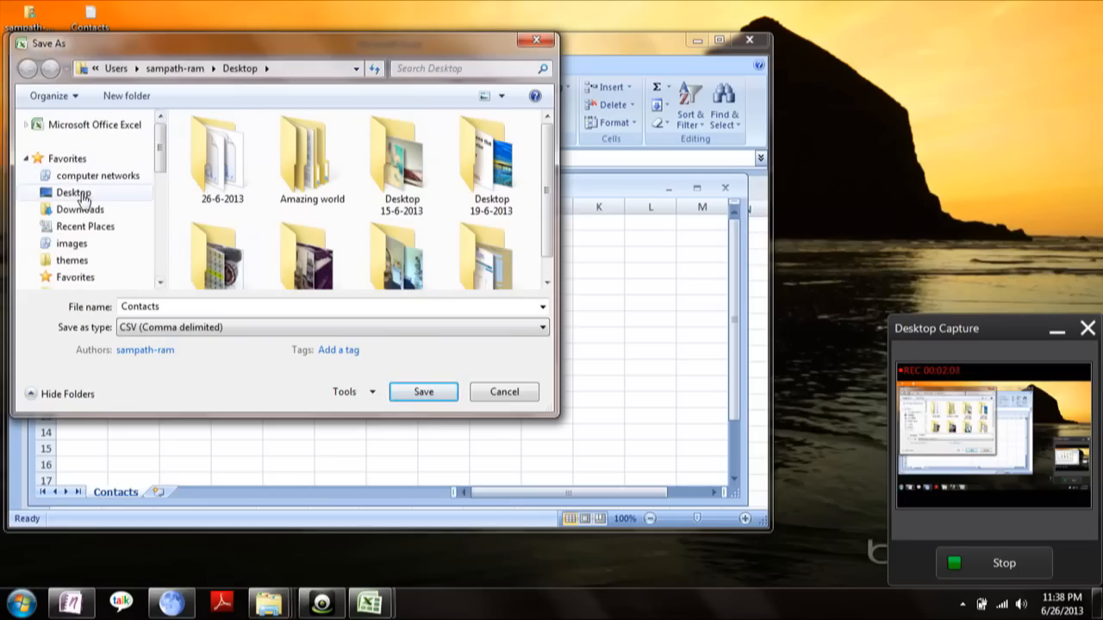
# Save the sheet to the Desktop as 'Contacts csv' in comma-delimited CSV format
pyautogui.click(73, 193)
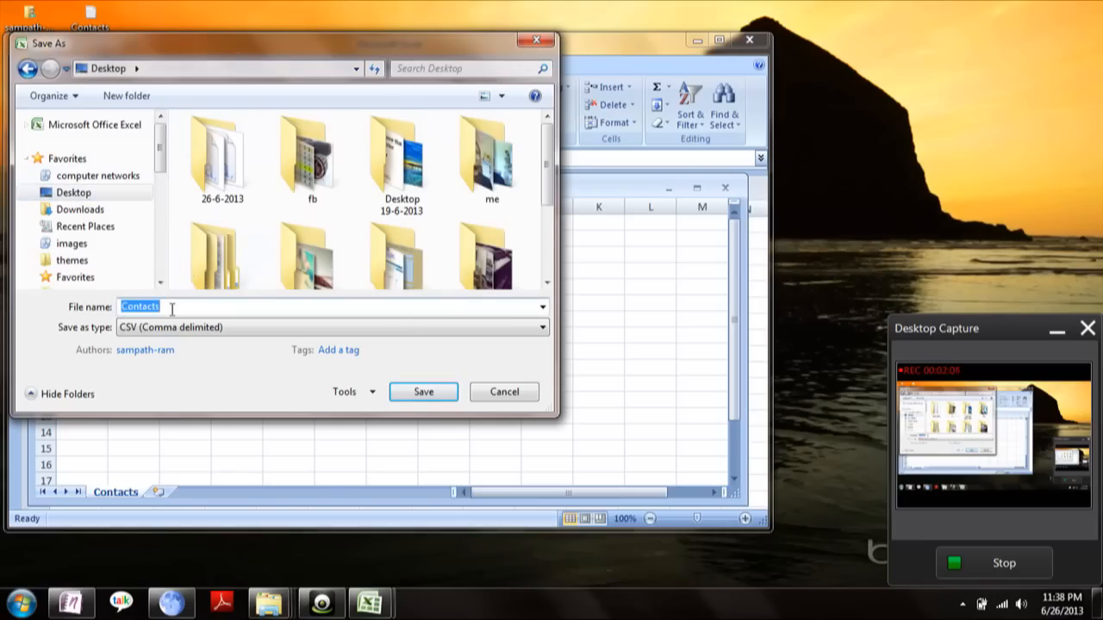
pyautogui.write('csv')
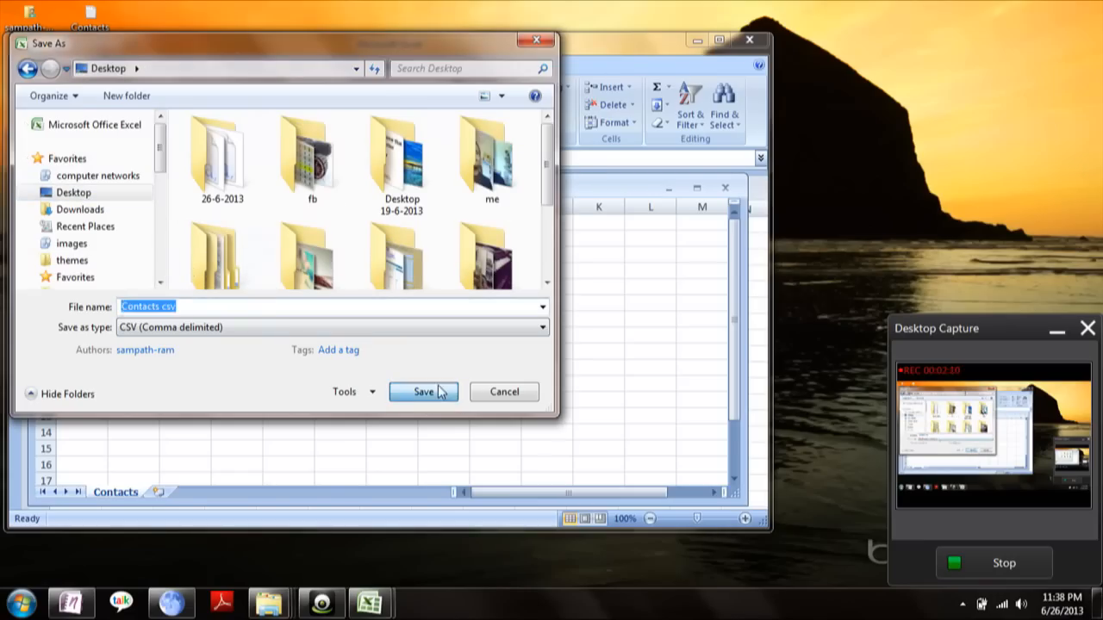
pyautogui.click(424, 393)
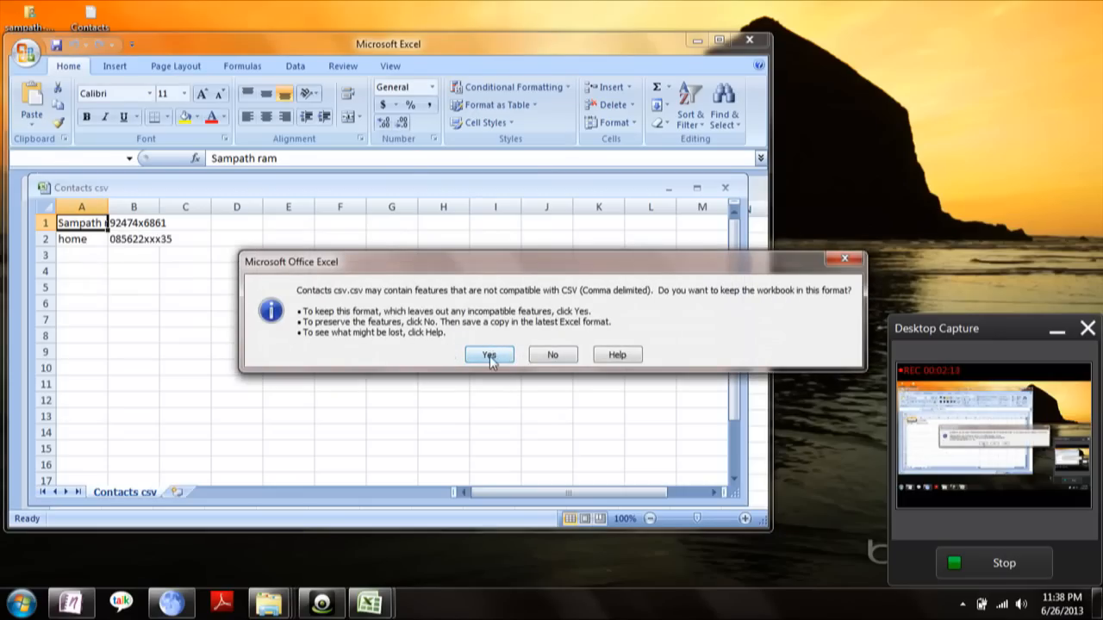
# Keep the CSV format at the compatibility prompt, confirm saving changes, and quit Excel
pyautogui.click(489, 355)
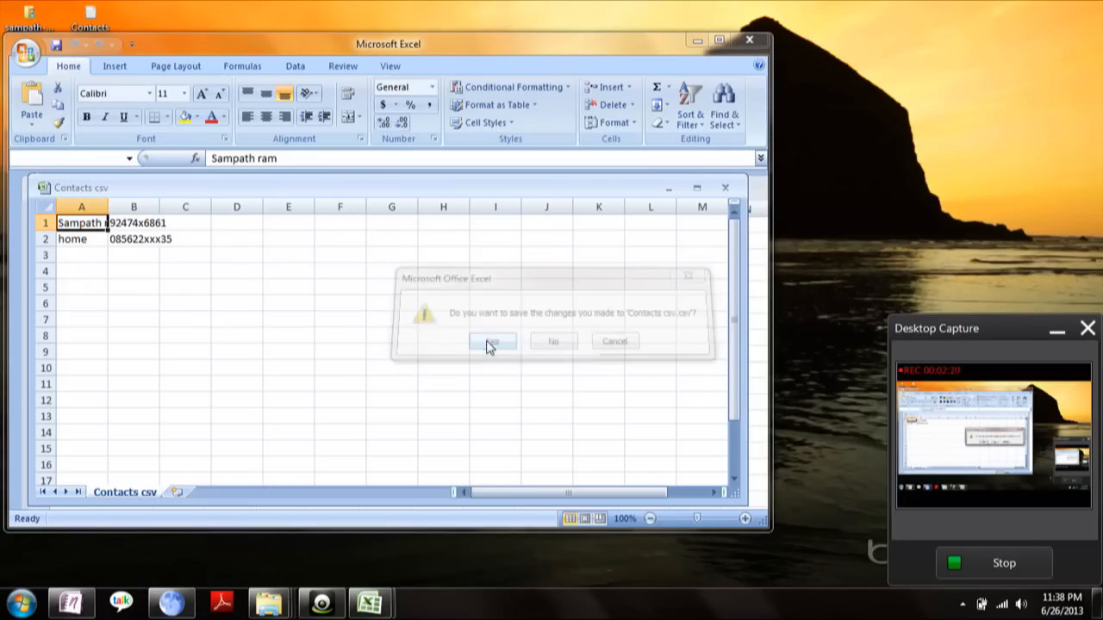
pyautogui.click(492, 342)
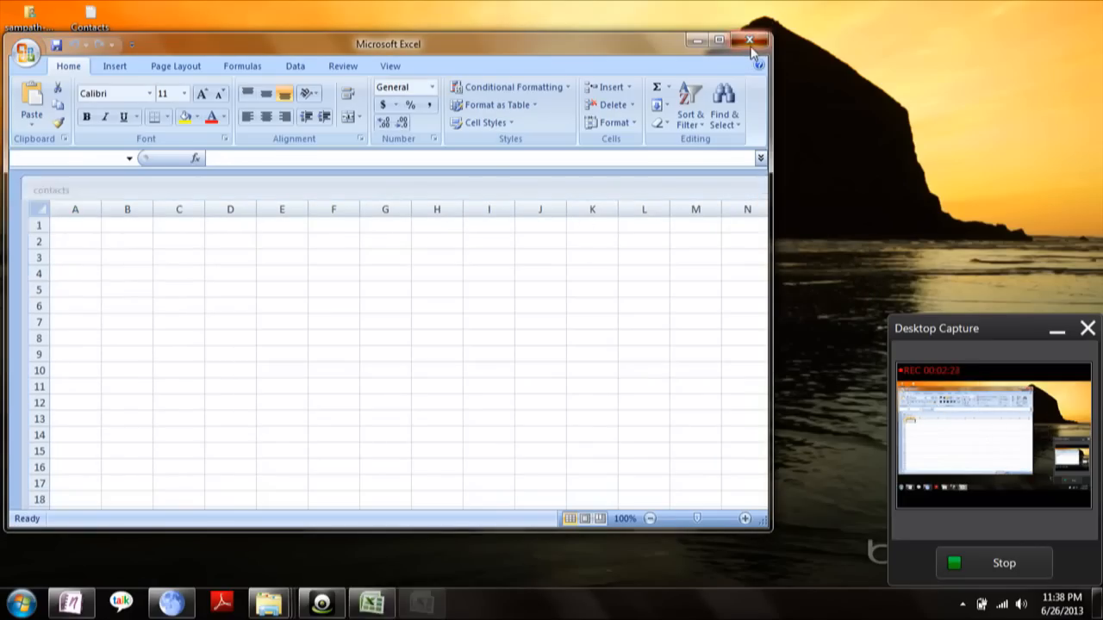
pyautogui.click(748, 41)
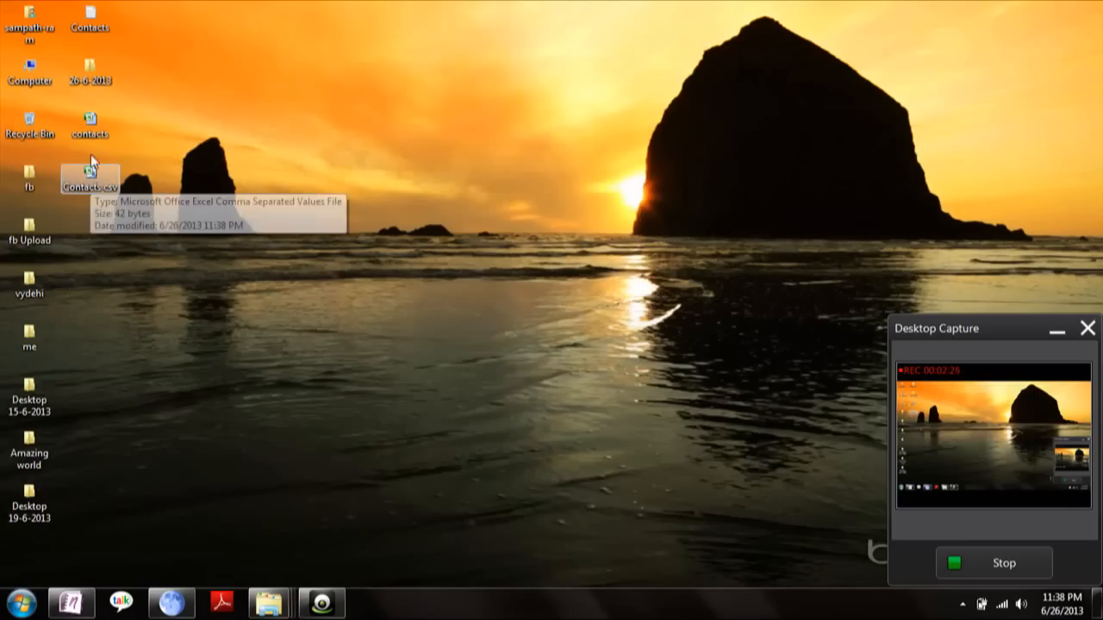
# Reopen the Contacts csv file from the desktop so its two columns show in Excel
pyautogui.click(89, 179)
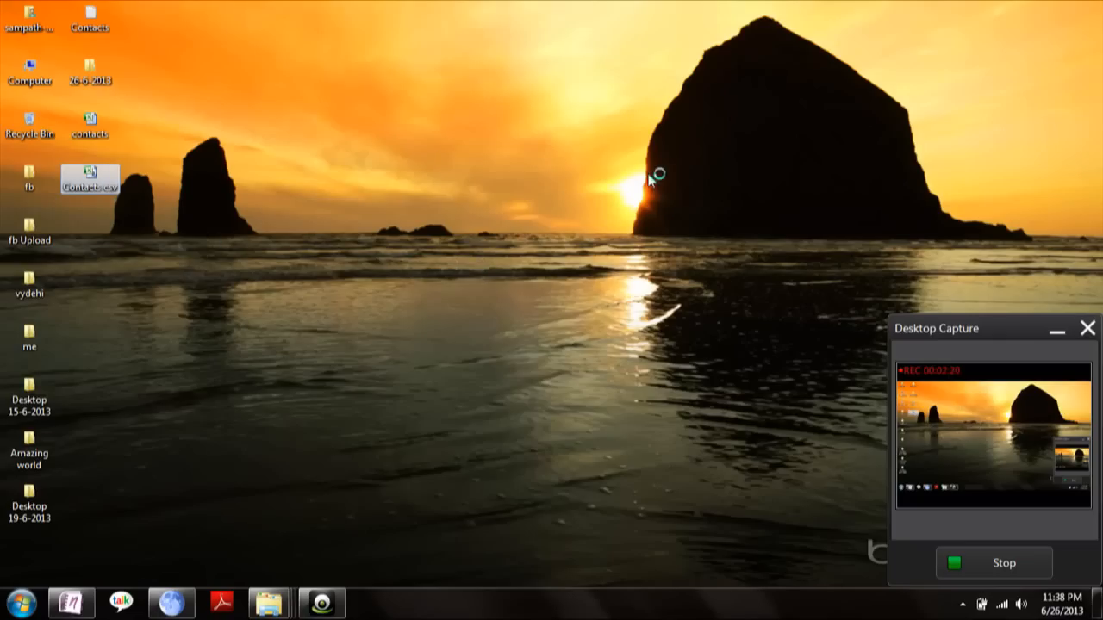
pyautogui.doubleClick(90, 177)
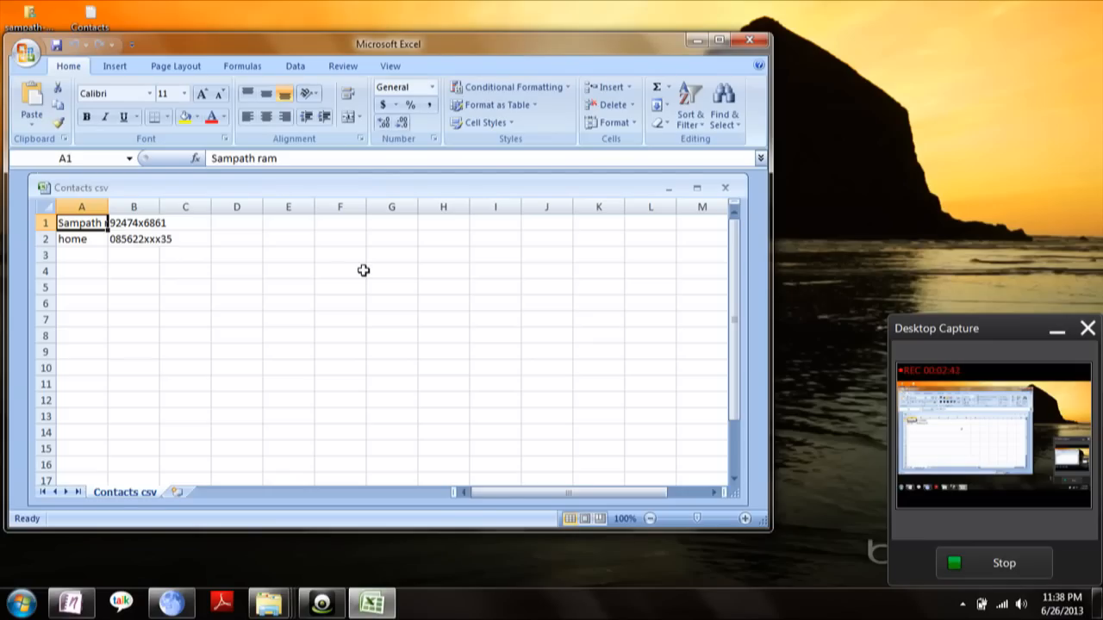
pyautogui.moveTo(823, 74)
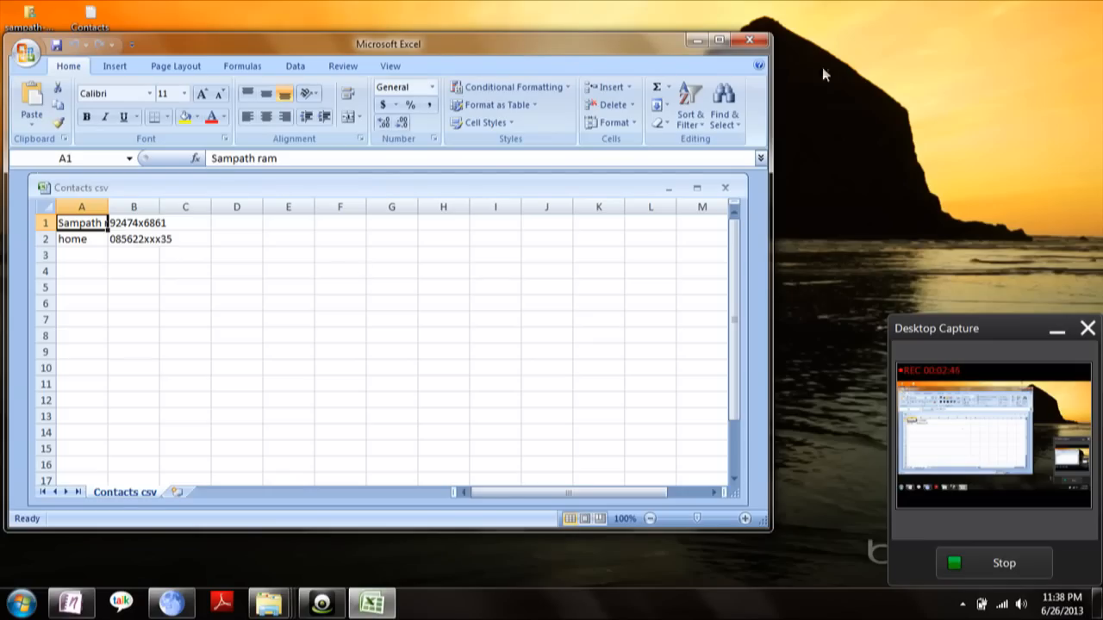
pyautogui.moveTo(972, 565)
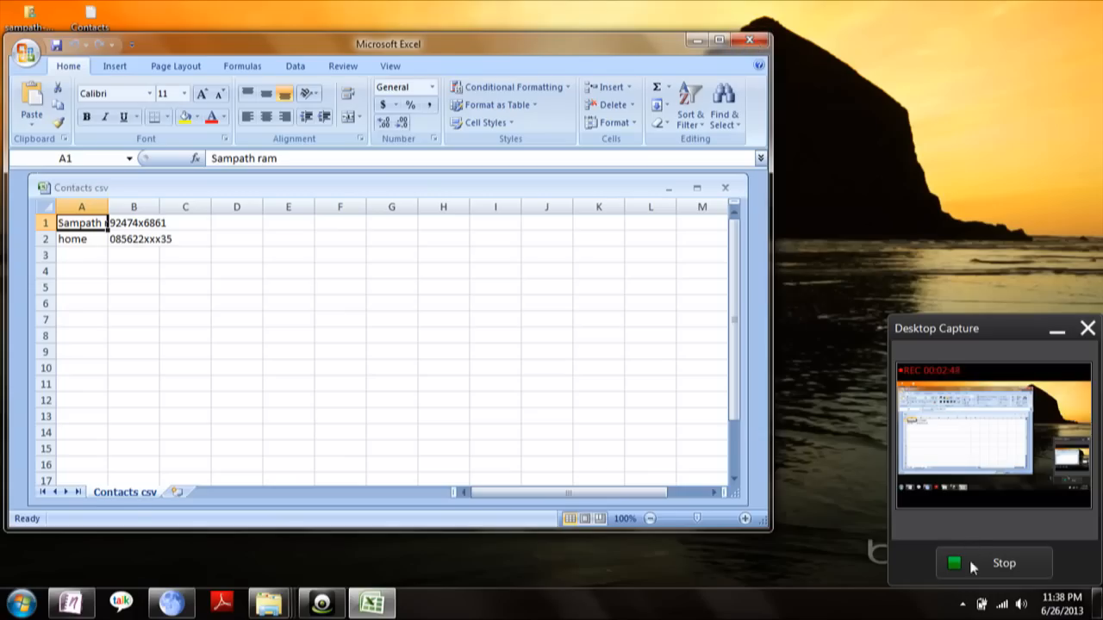